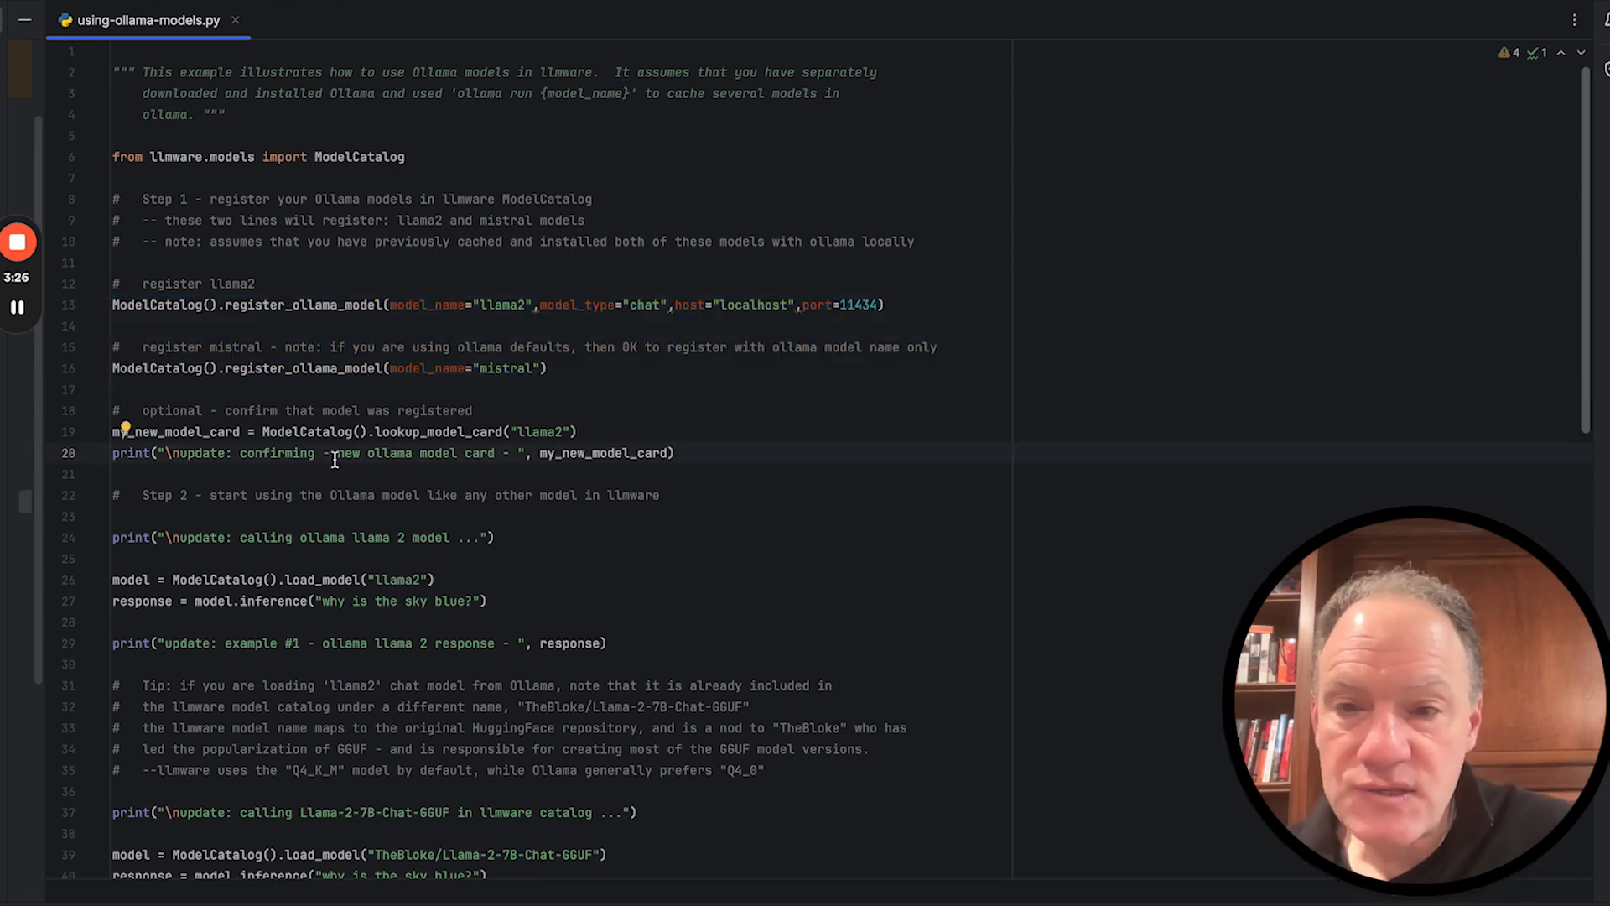
# Step: Highlight the llama2 registration arguments on line 13 and the nearby script code
pyautogui.moveTo(539, 304); pyautogui.dragTo(811, 303)
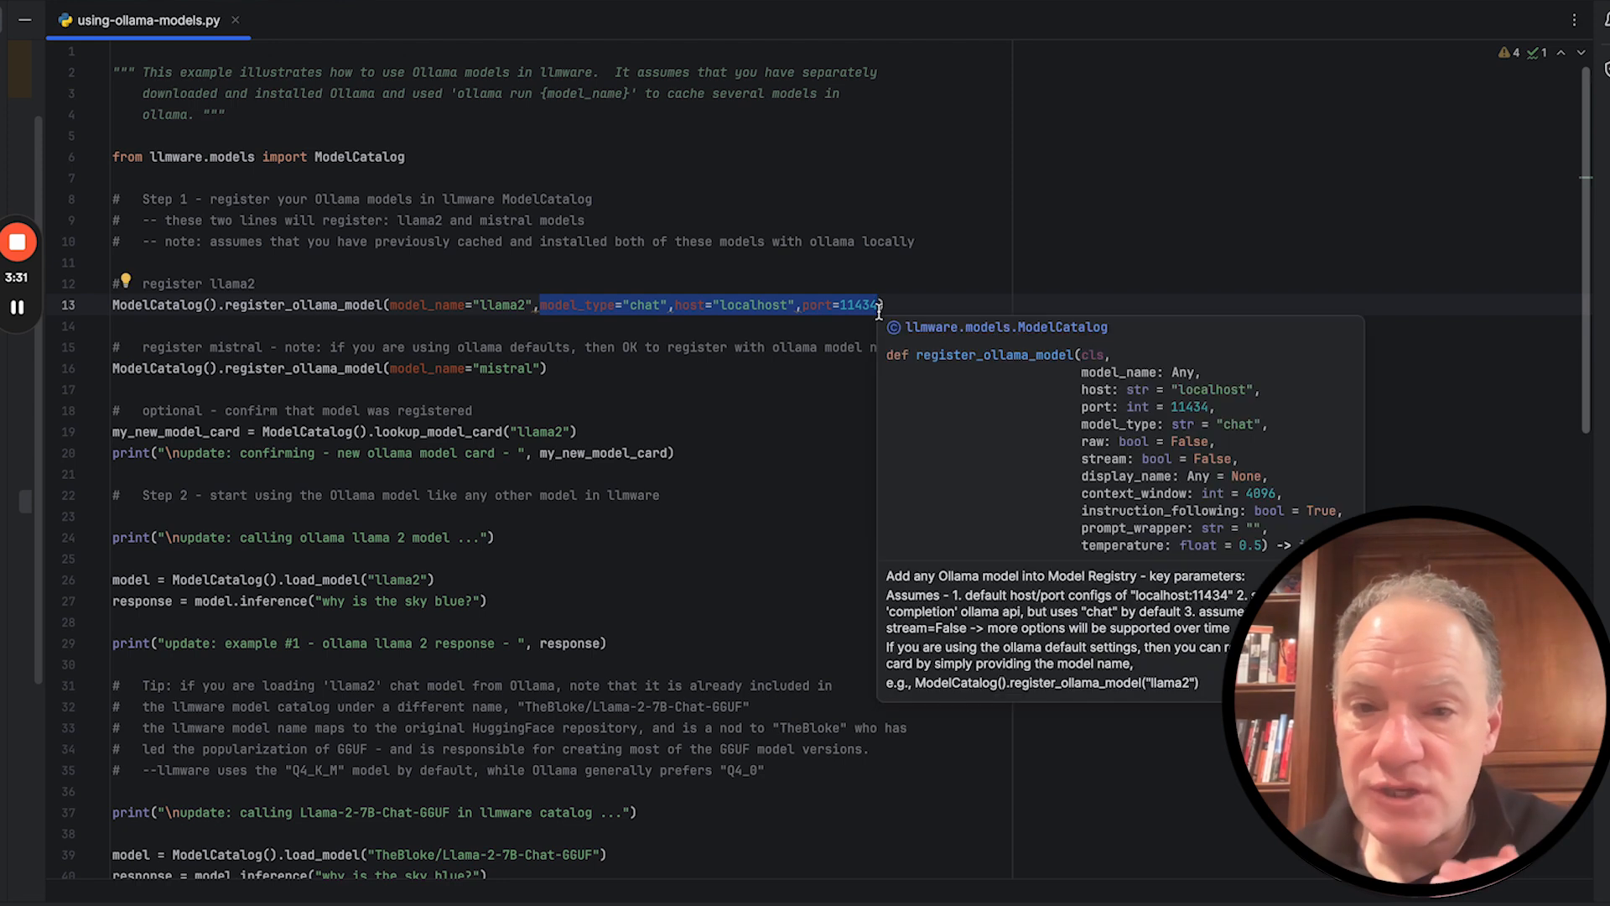
pyautogui.click(803, 393)
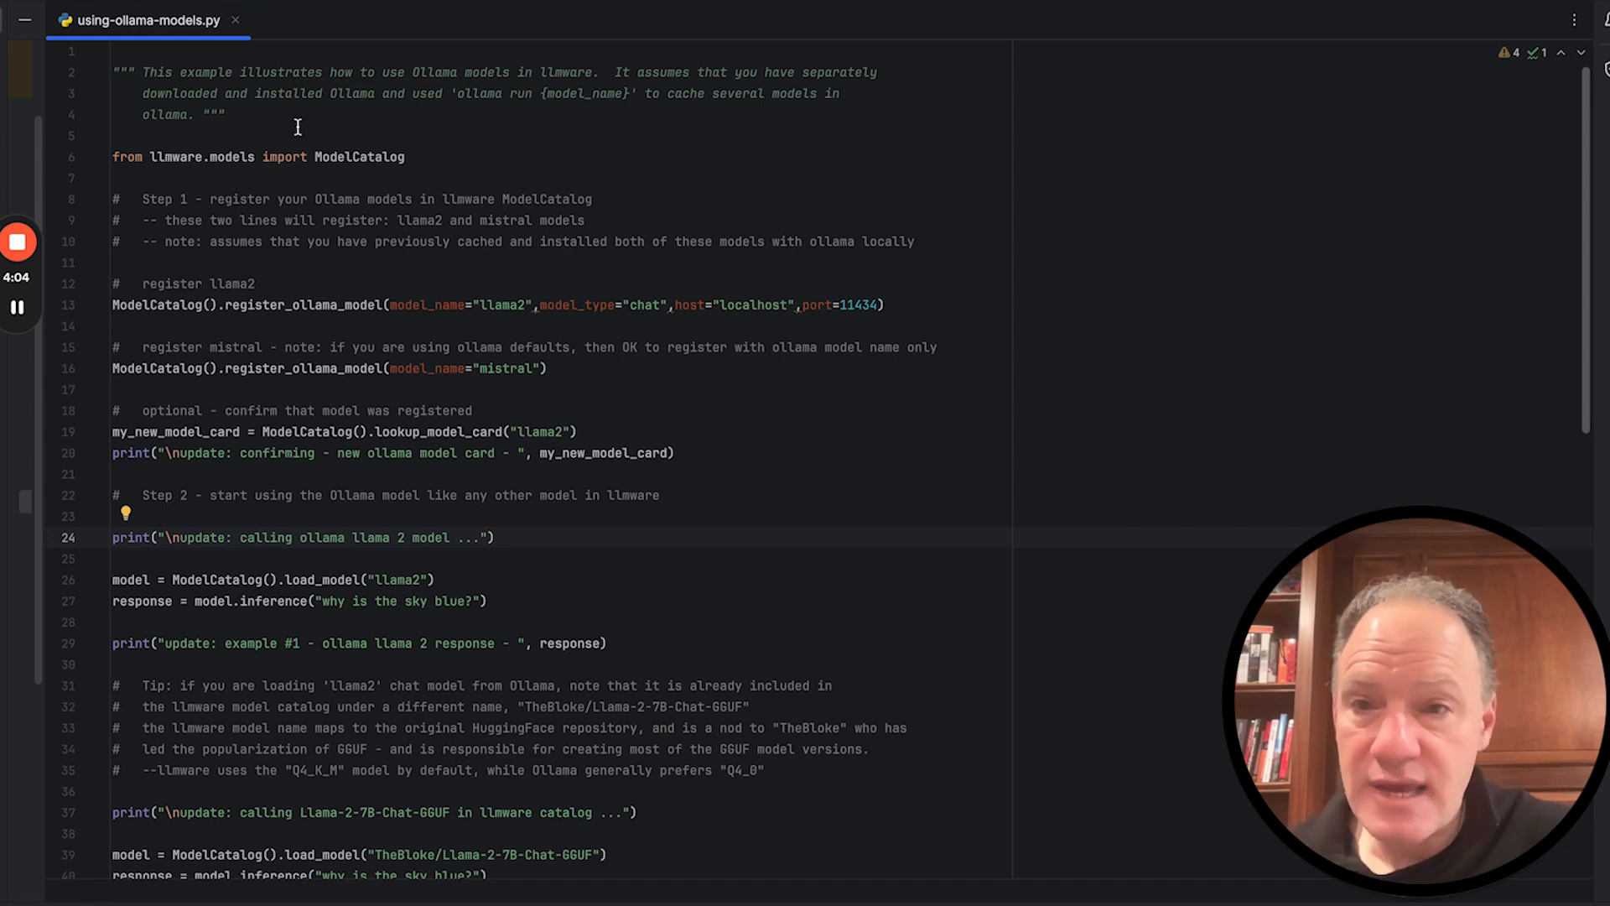
pyautogui.moveTo(452, 93); pyautogui.dragTo(593, 93)
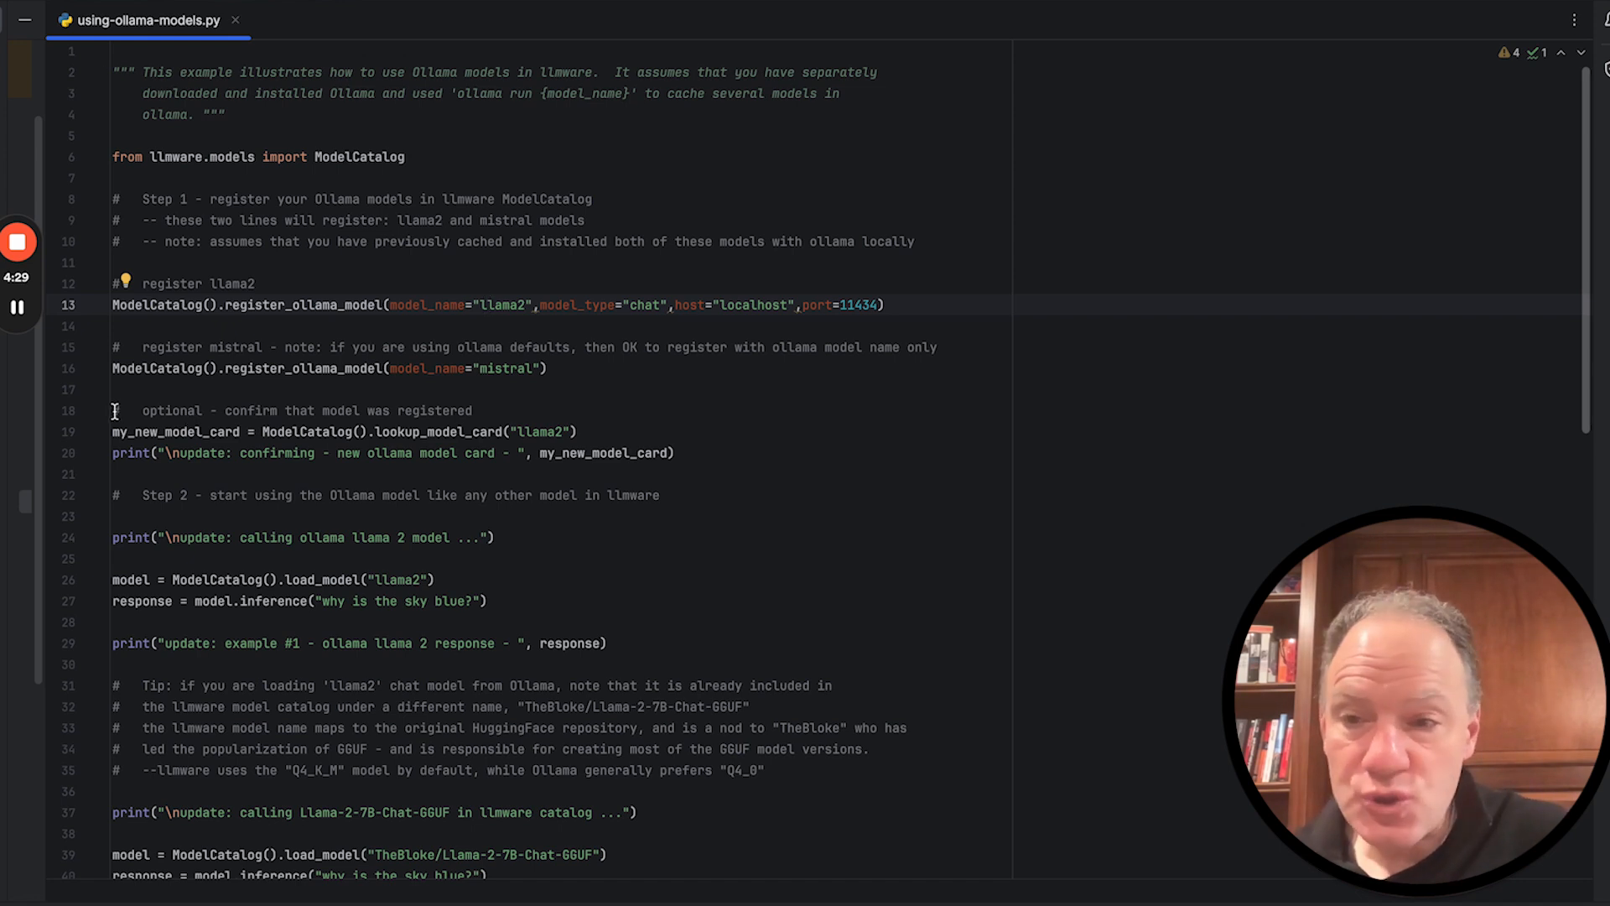
pyautogui.moveTo(113, 410); pyautogui.dragTo(113, 473)
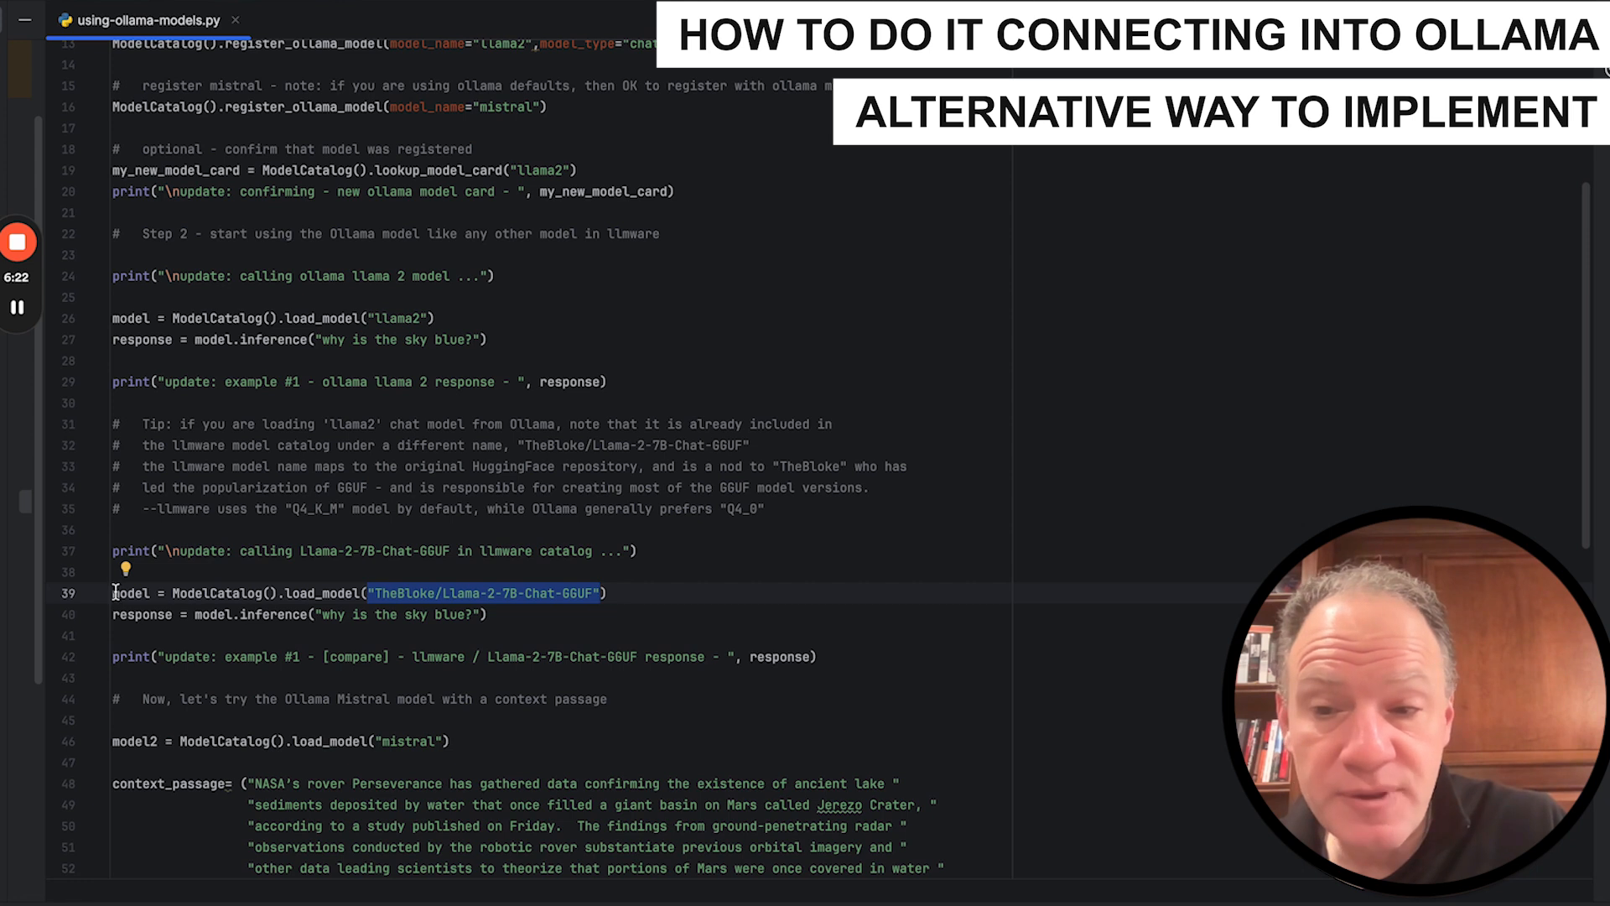
# Step: Review the llama2, Llama-2-7B-Chat-GGUF and mistral responses, including the Mars rover summary
pyautogui.moveTo(113, 593); pyautogui.dragTo(488, 614)
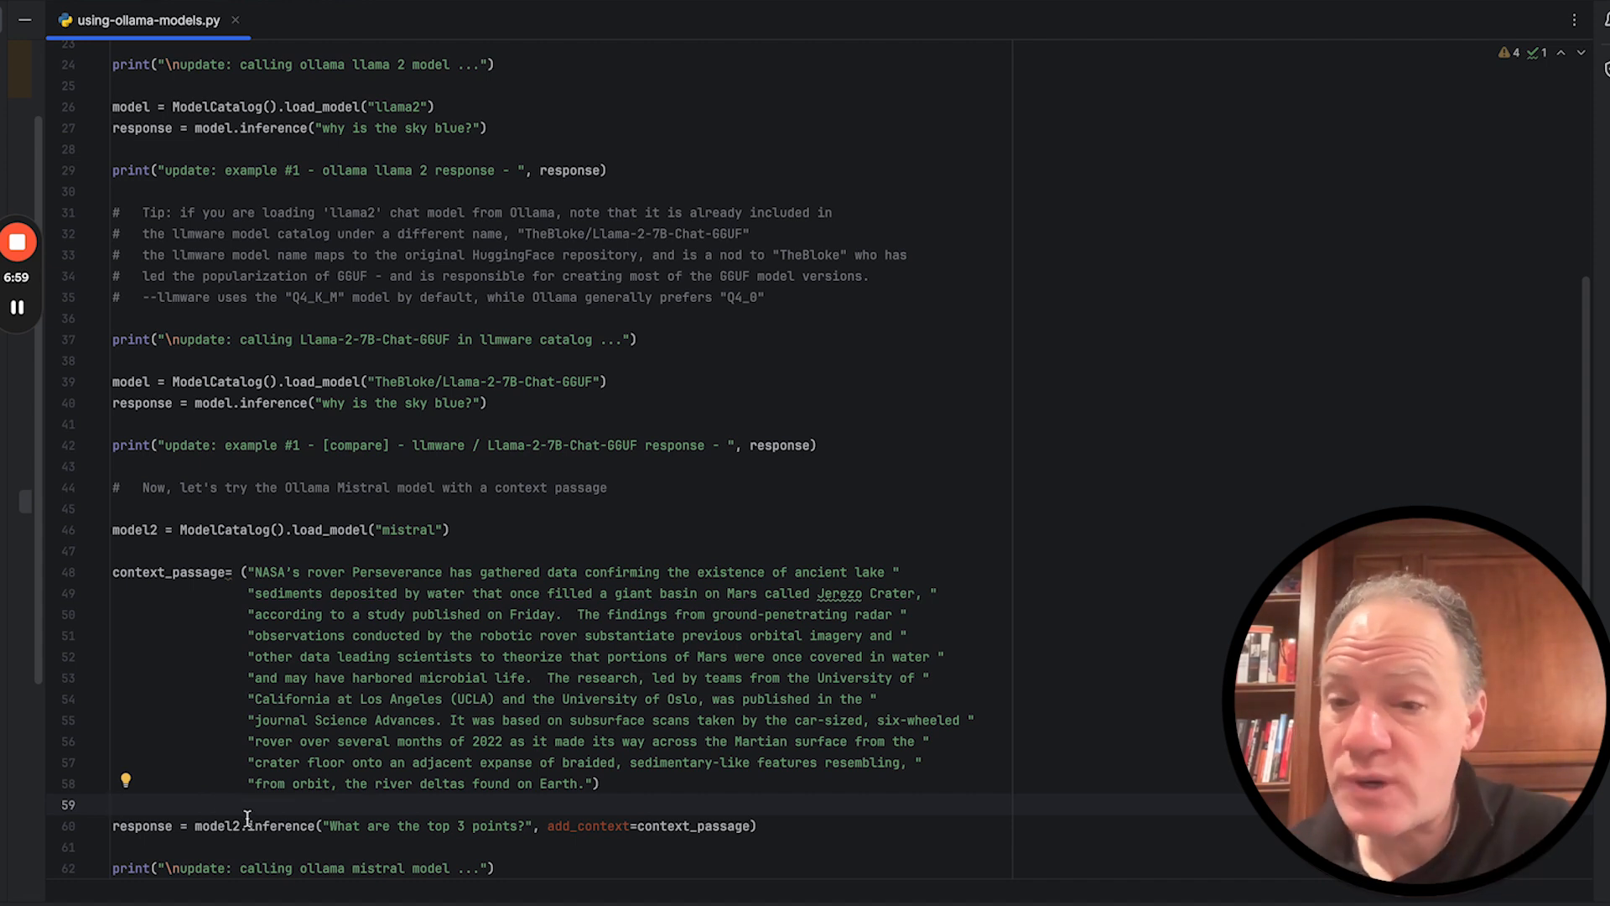
pyautogui.click(285, 868)
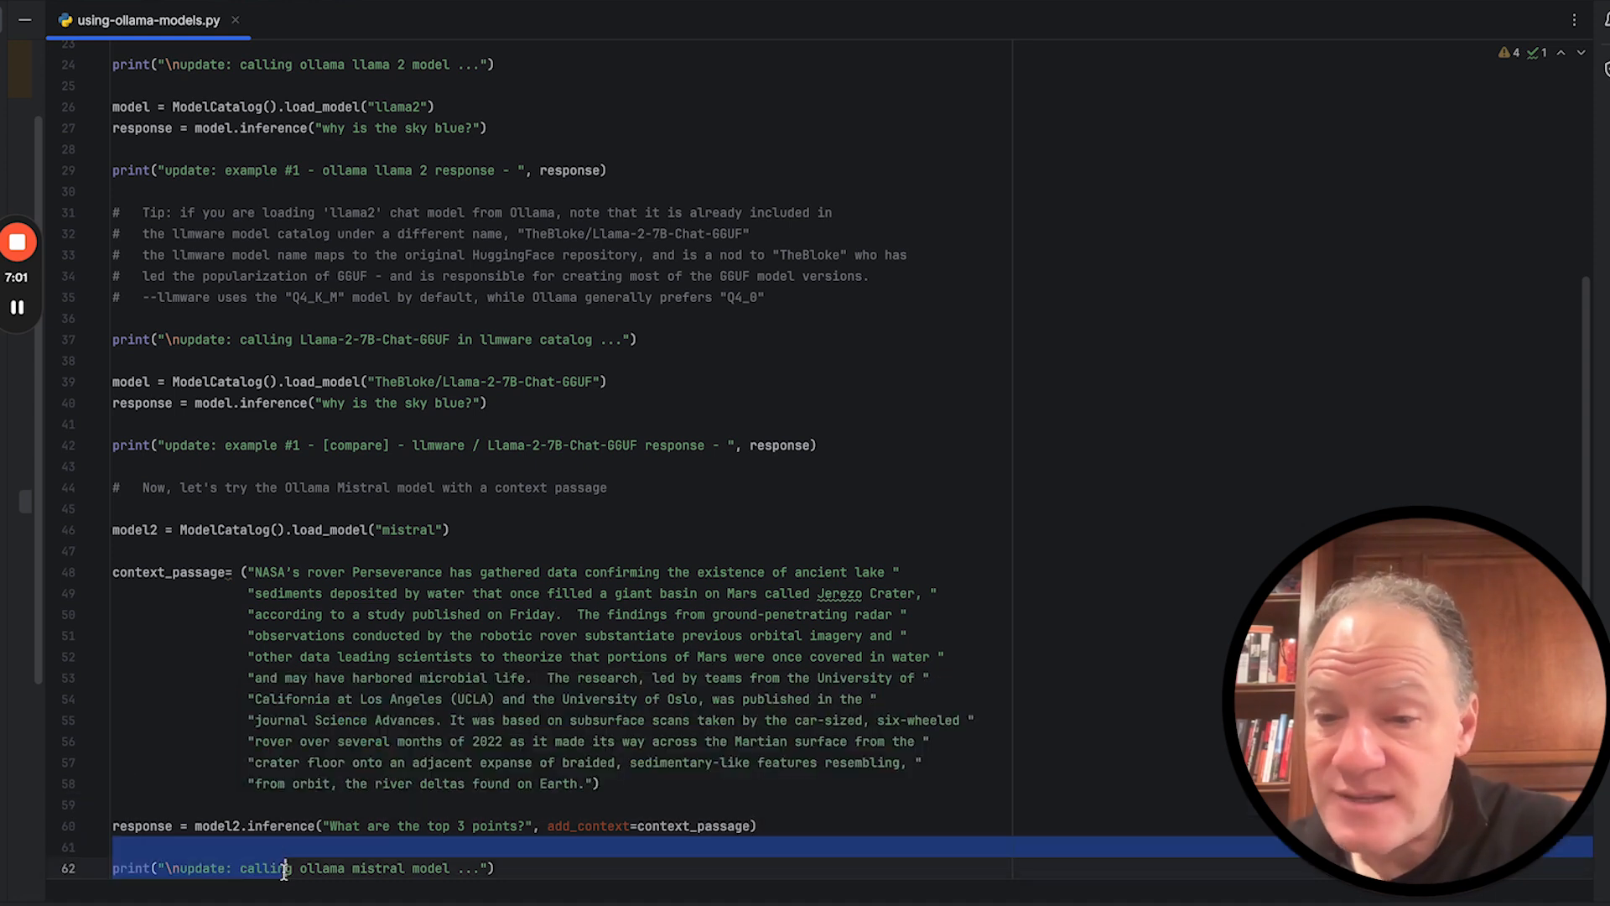
pyautogui.scroll(-3)
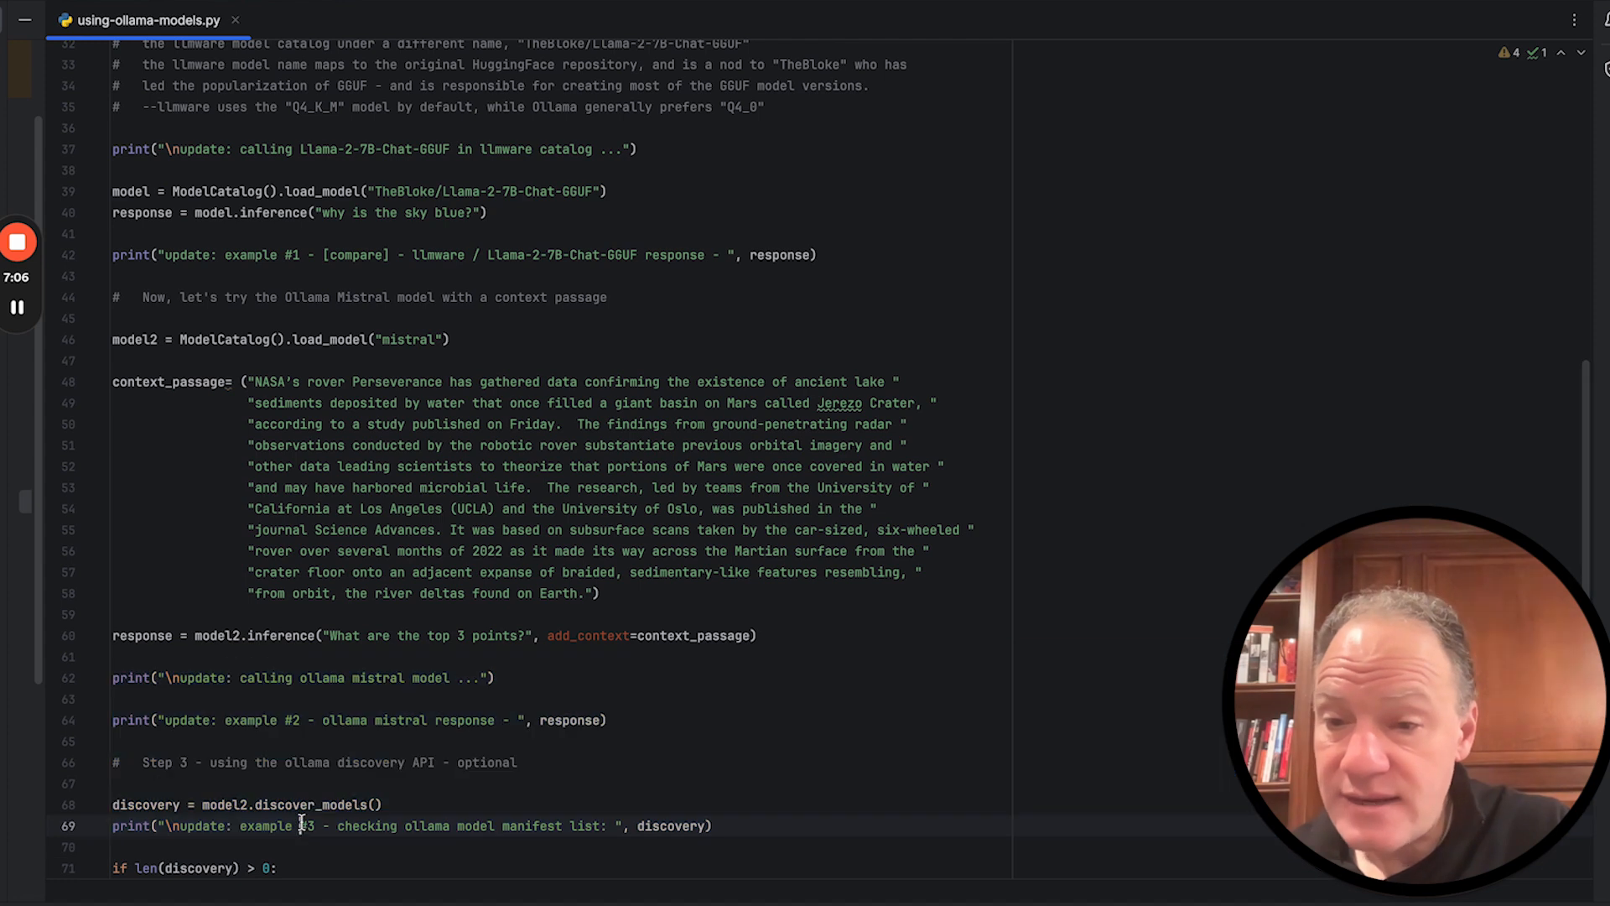
pyautogui.moveTo(194, 635); pyautogui.dragTo(420, 635)
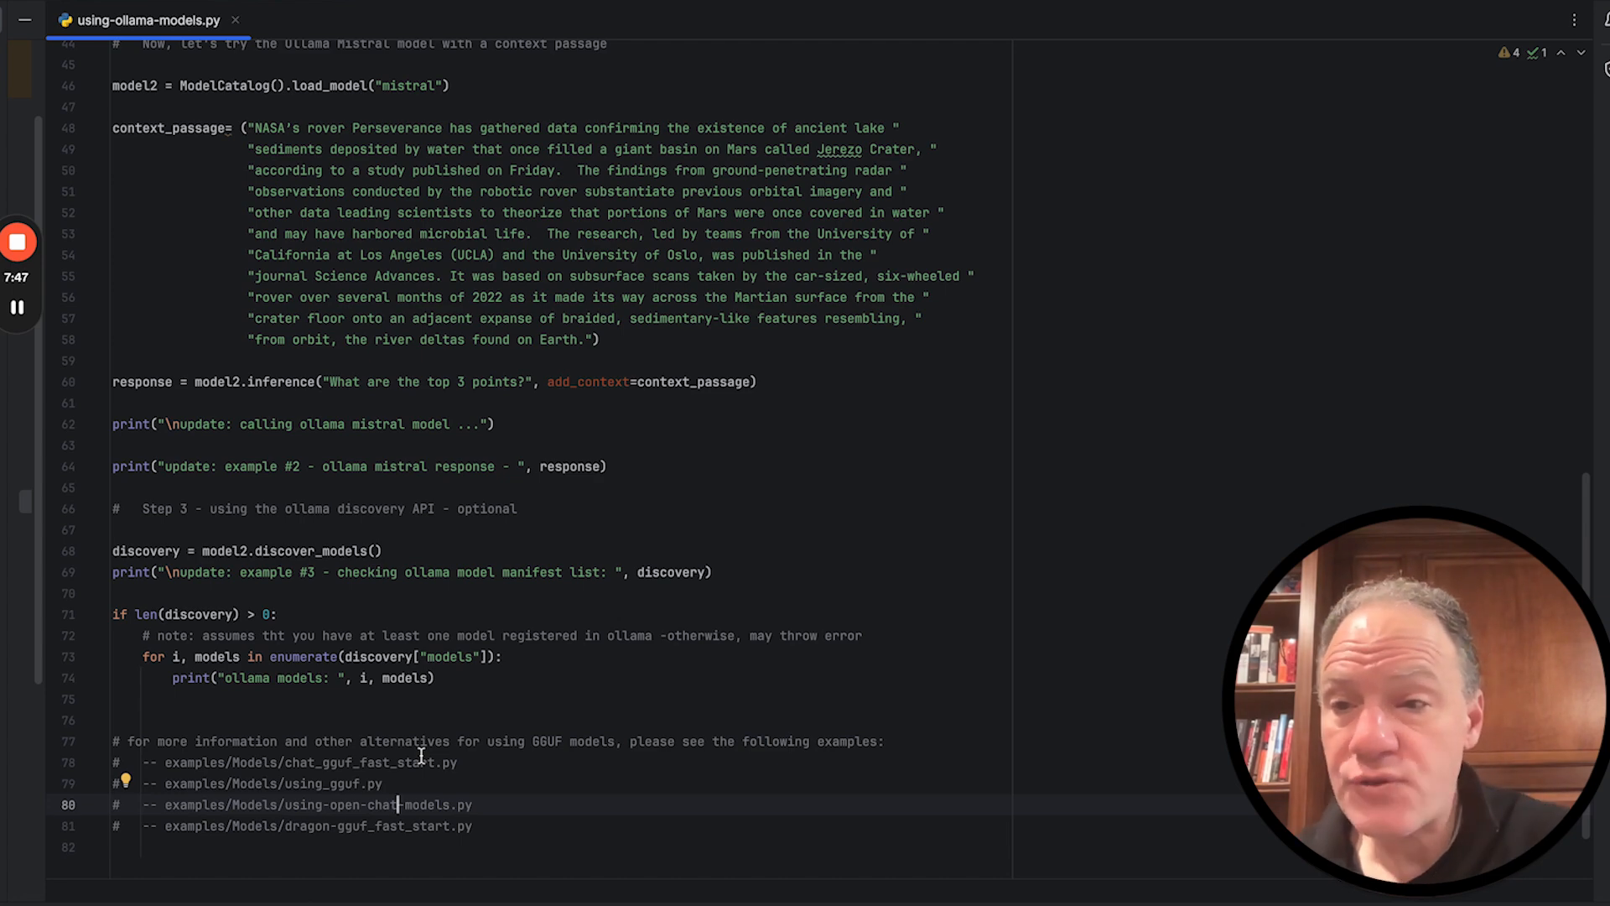
pyautogui.moveTo(208, 741)
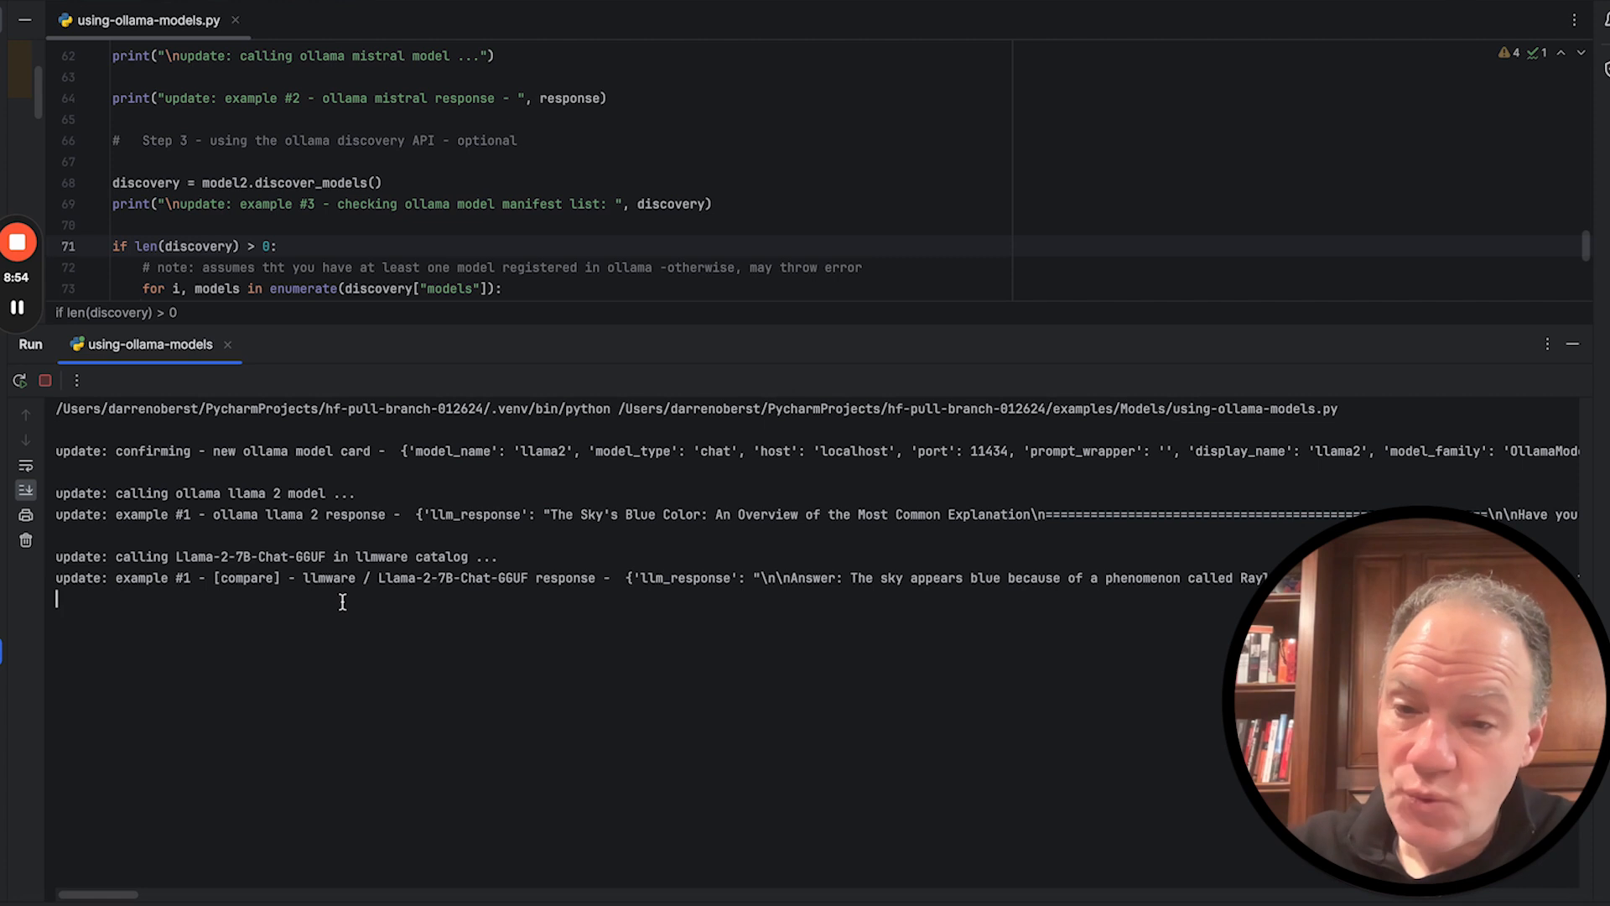
pyautogui.moveTo(288, 679)
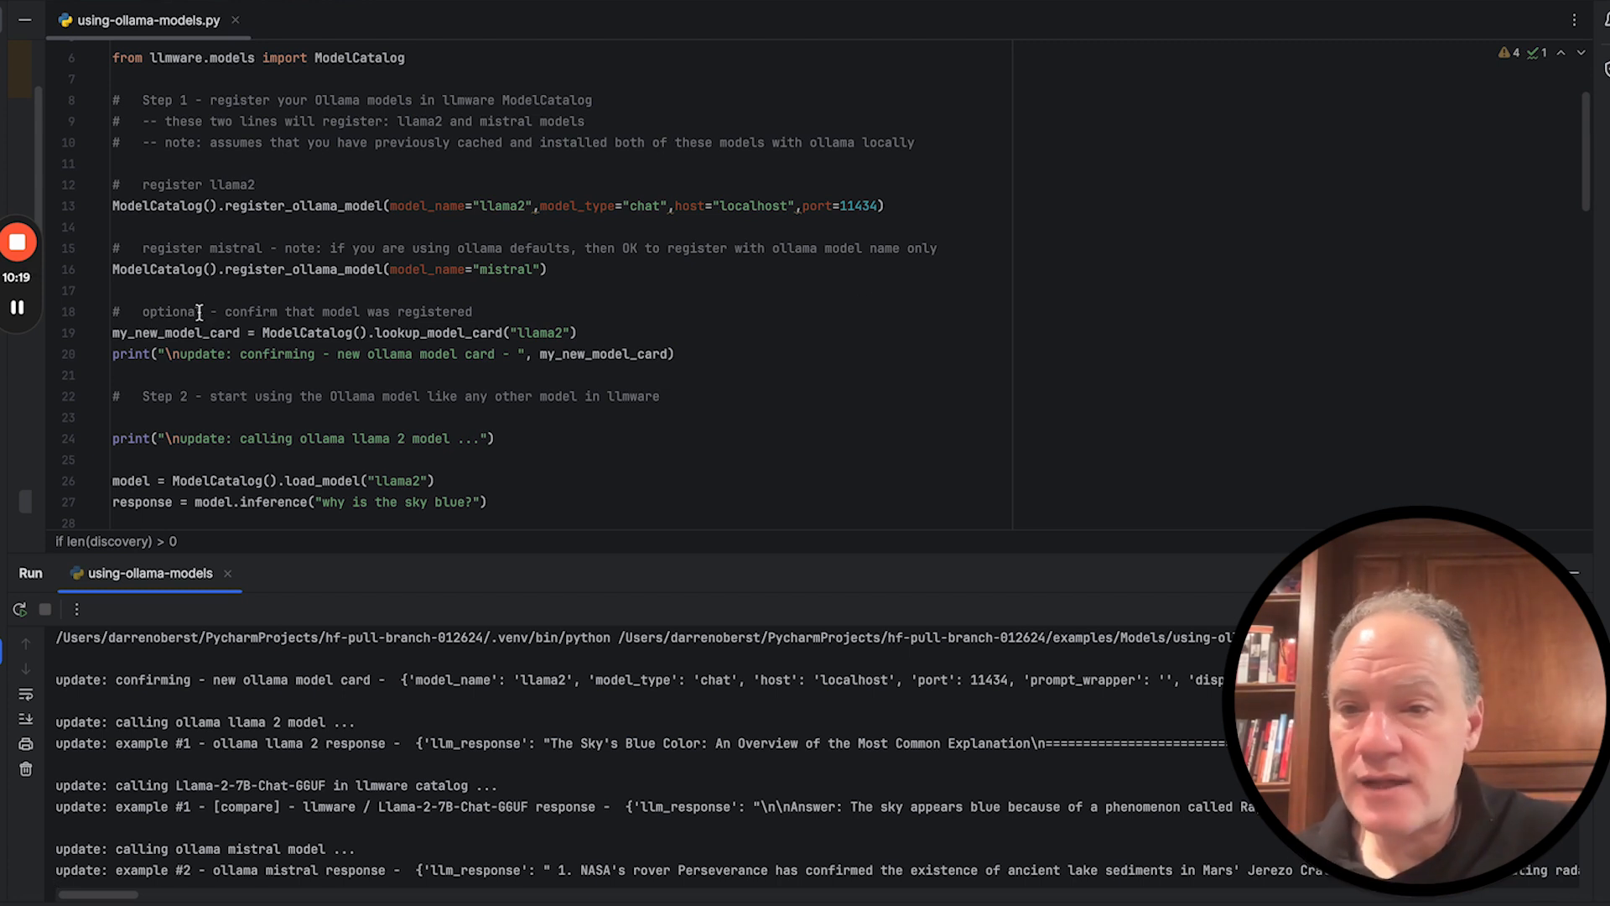
pyautogui.moveTo(113, 206); pyautogui.dragTo(200, 312)
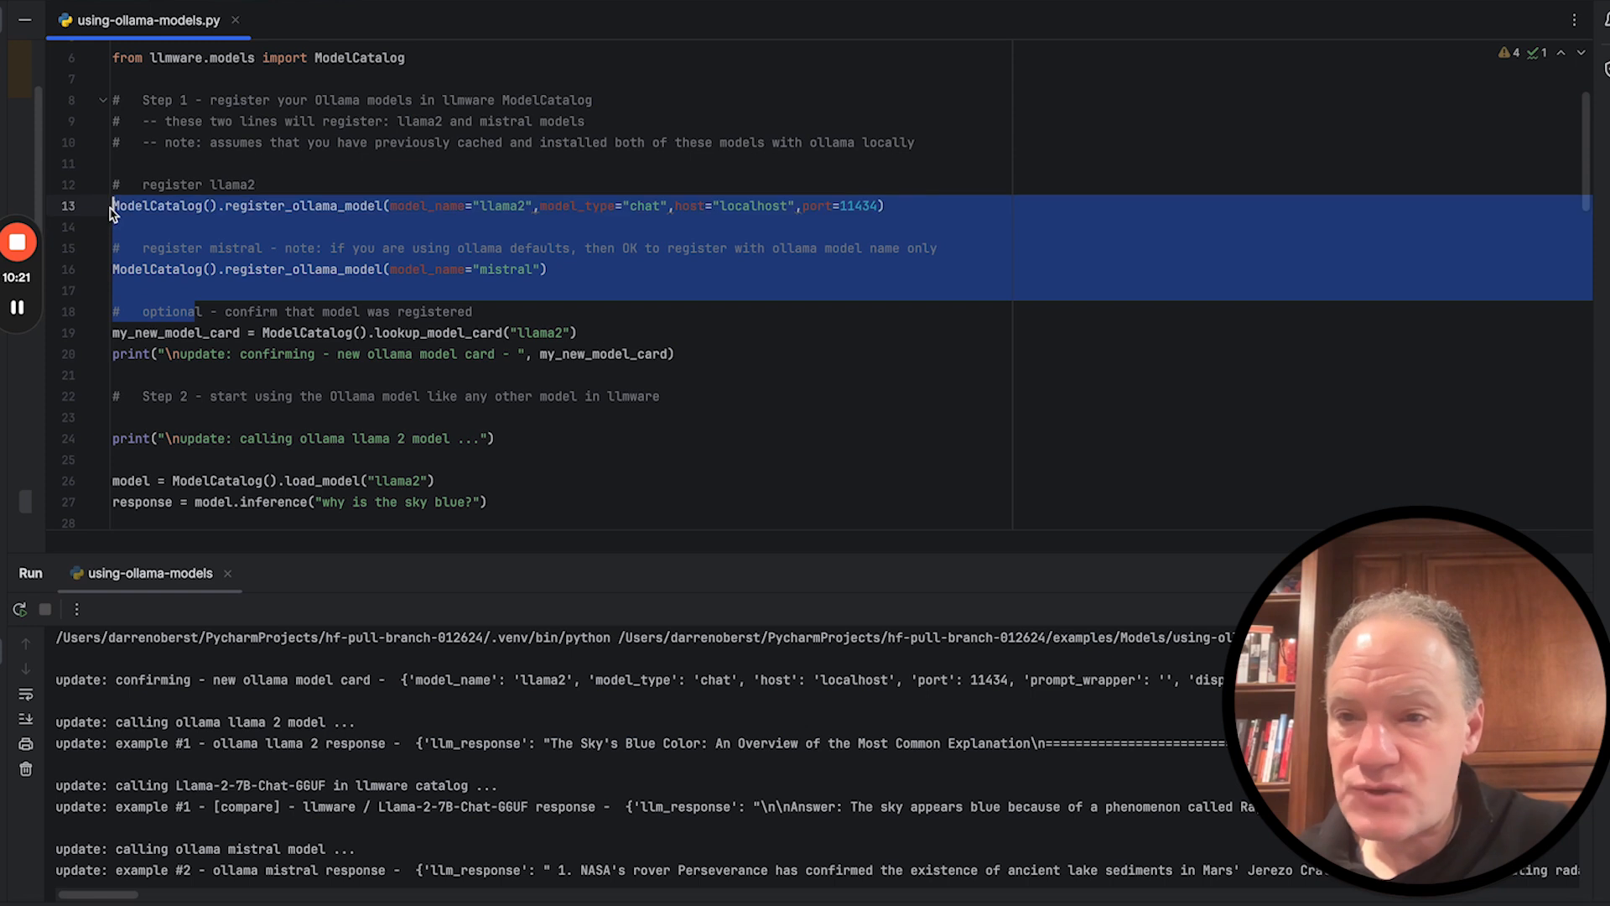